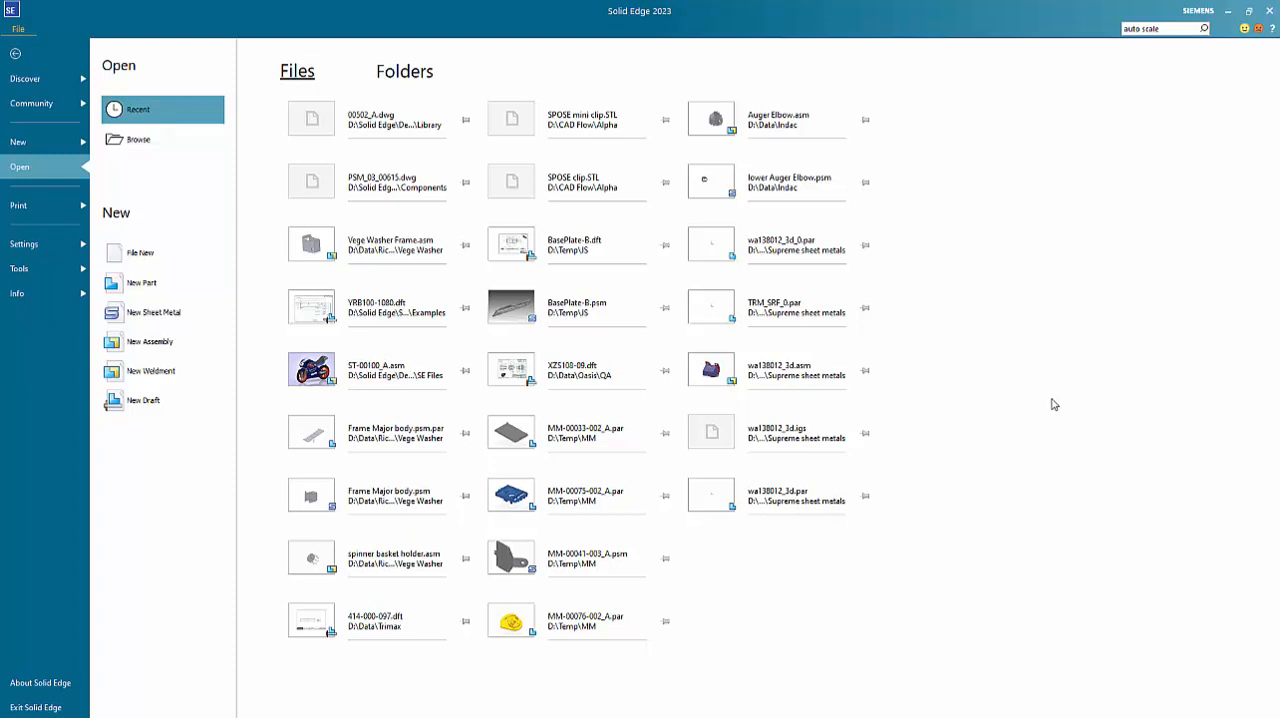
{"action": "mouse_move", "coordinate": [1038, 384]}
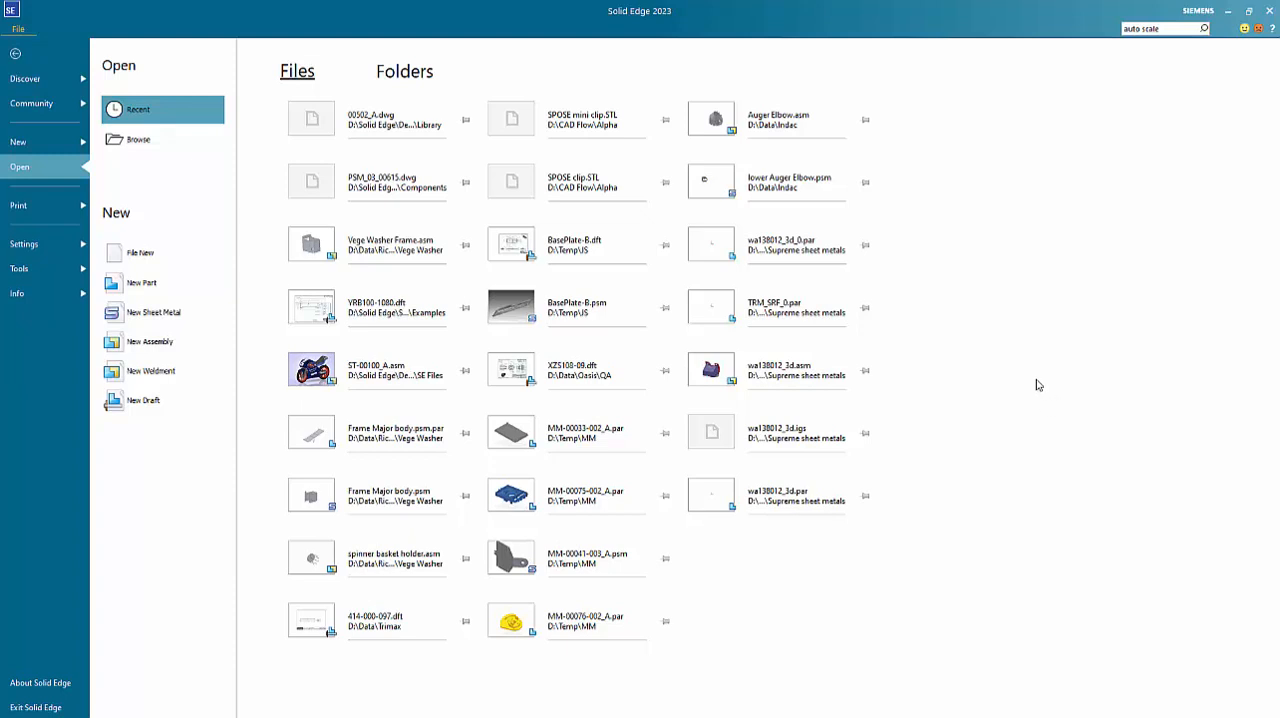
Step: Start a new document from the ISO Metric templates list
{"action": "left_click", "coordinate": [764, 182]}
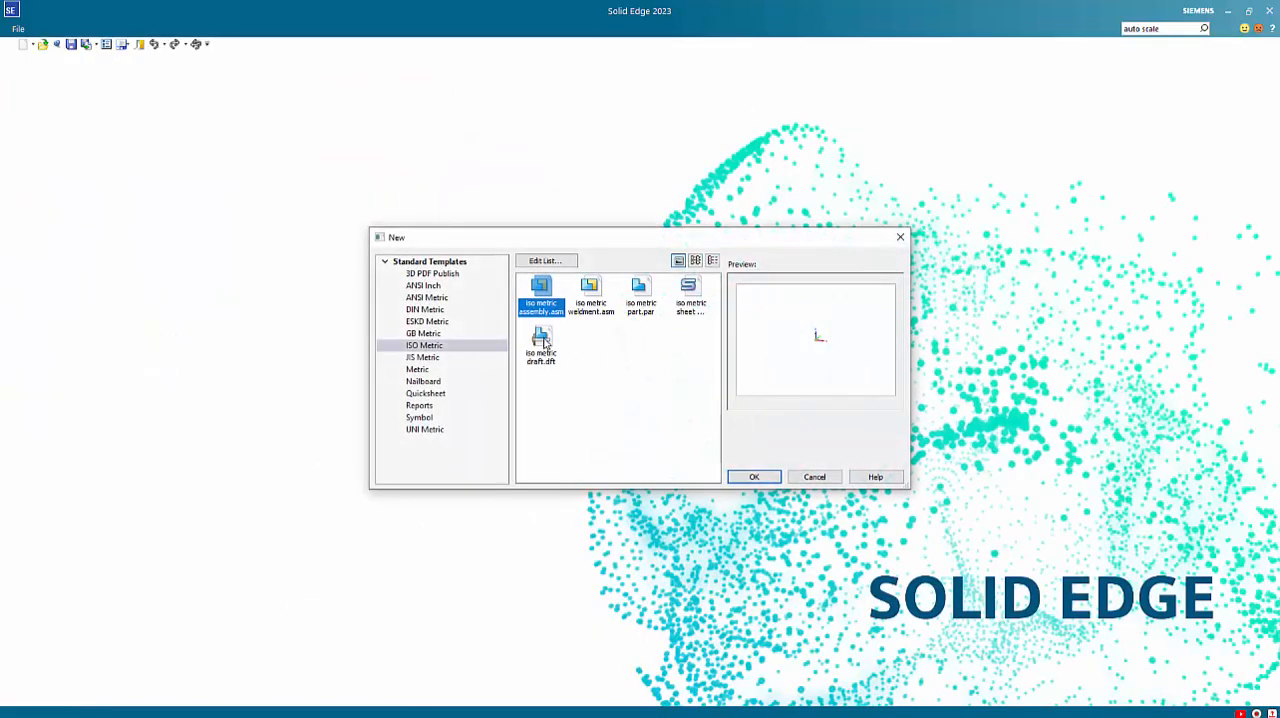
Step: Load the connecting block DWG and begin Create 3D into a new iso metric part.par
{"action": "left_click", "coordinate": [752, 476]}
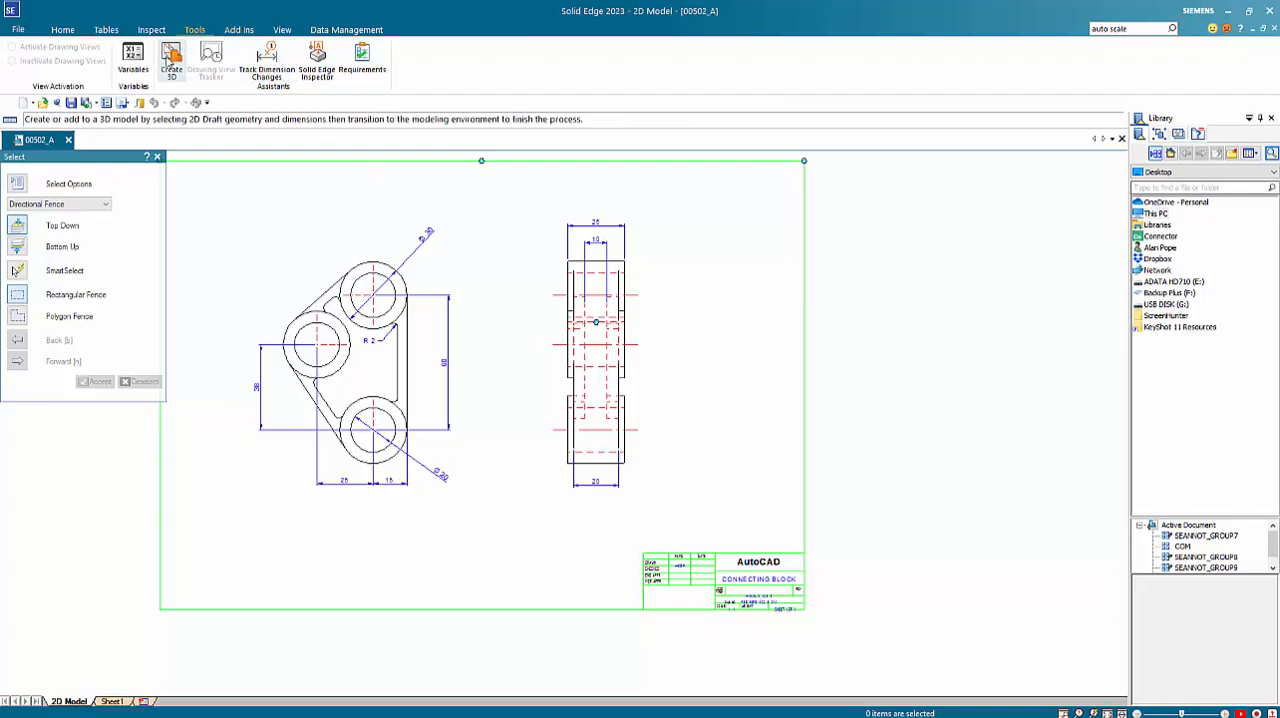
{"action": "left_click", "coordinate": [172, 62]}
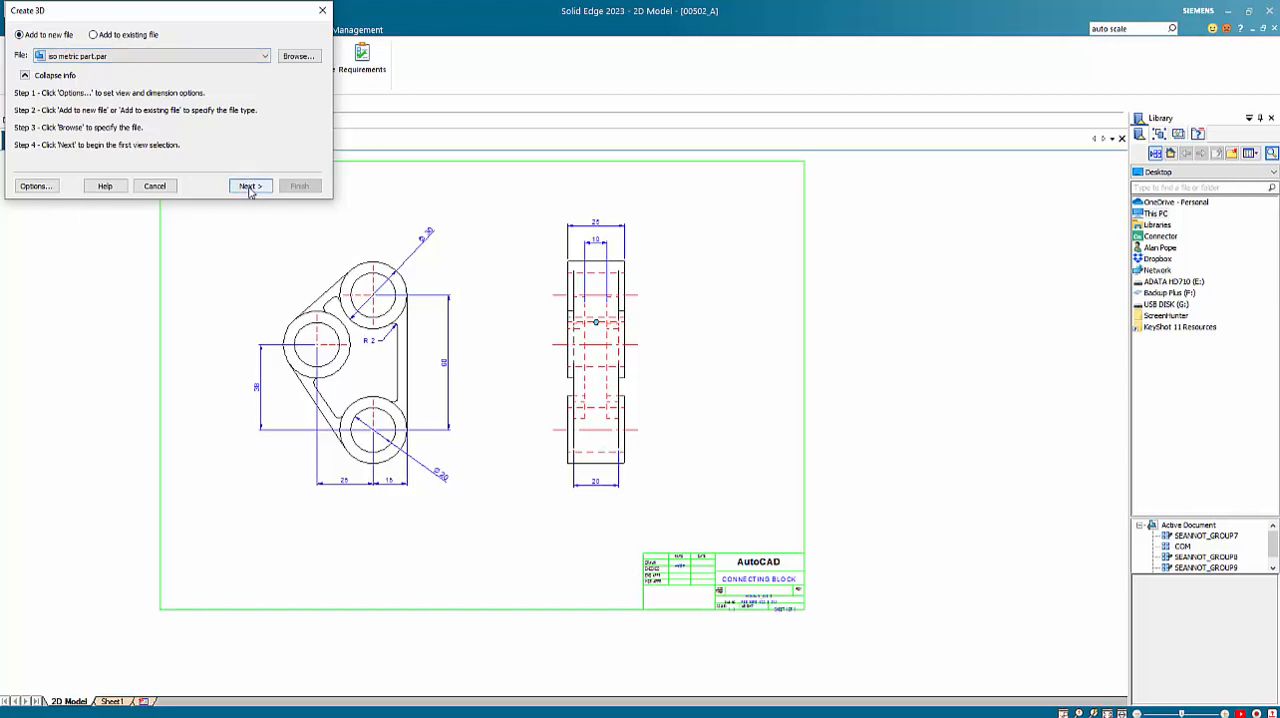
{"action": "left_click", "coordinate": [248, 186]}
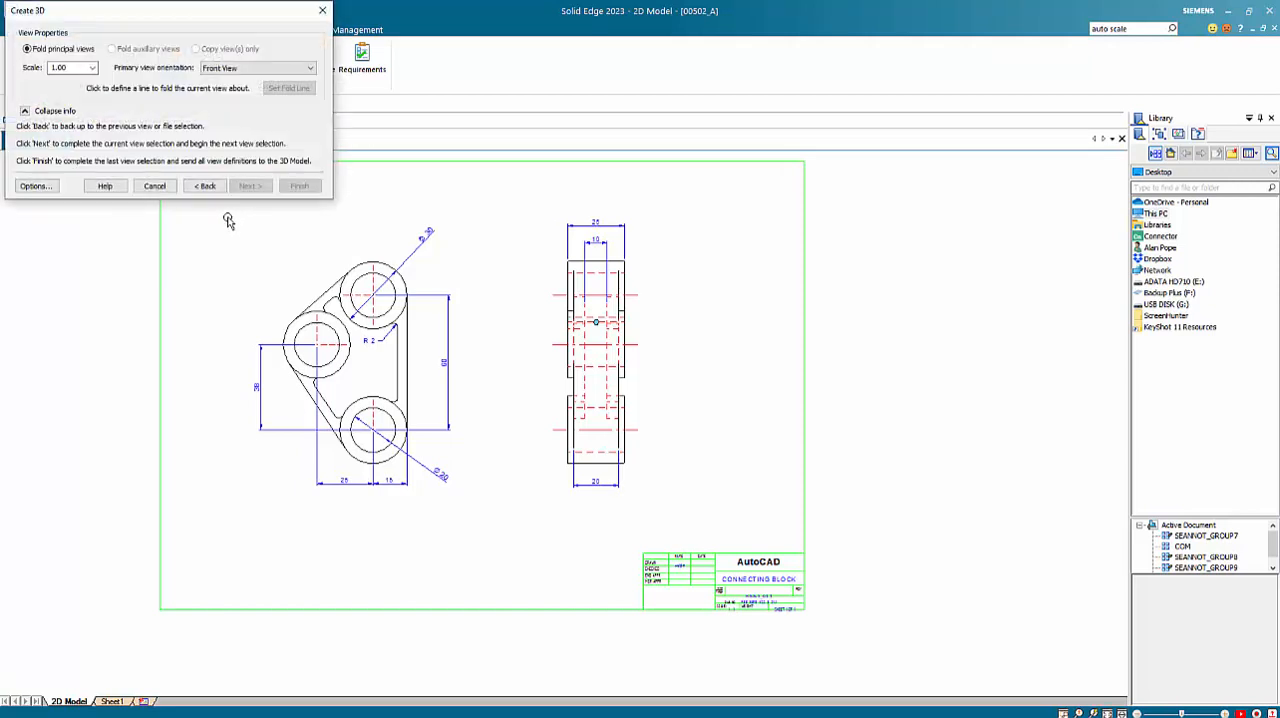
{"action": "mouse_move", "coordinate": [500, 532]}
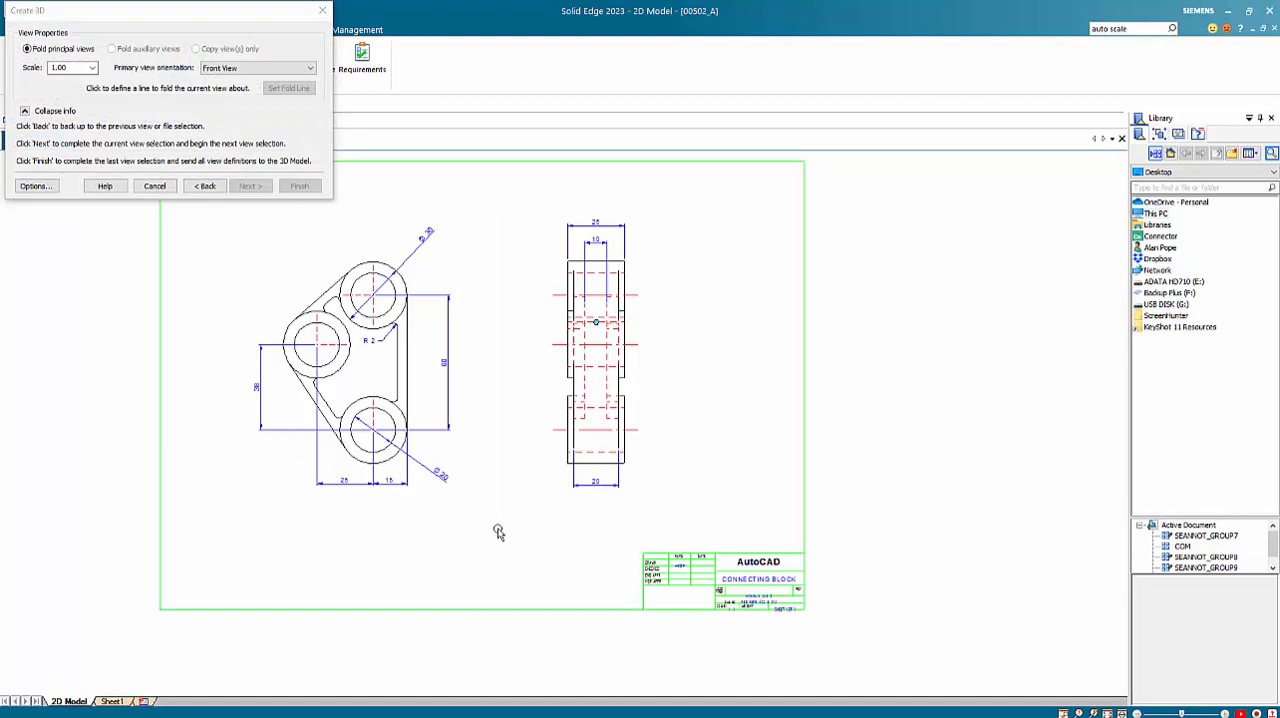
Step: Use the front view geometry with a fold line toward the side view and finish the part
{"action": "left_click", "coordinate": [408, 330]}
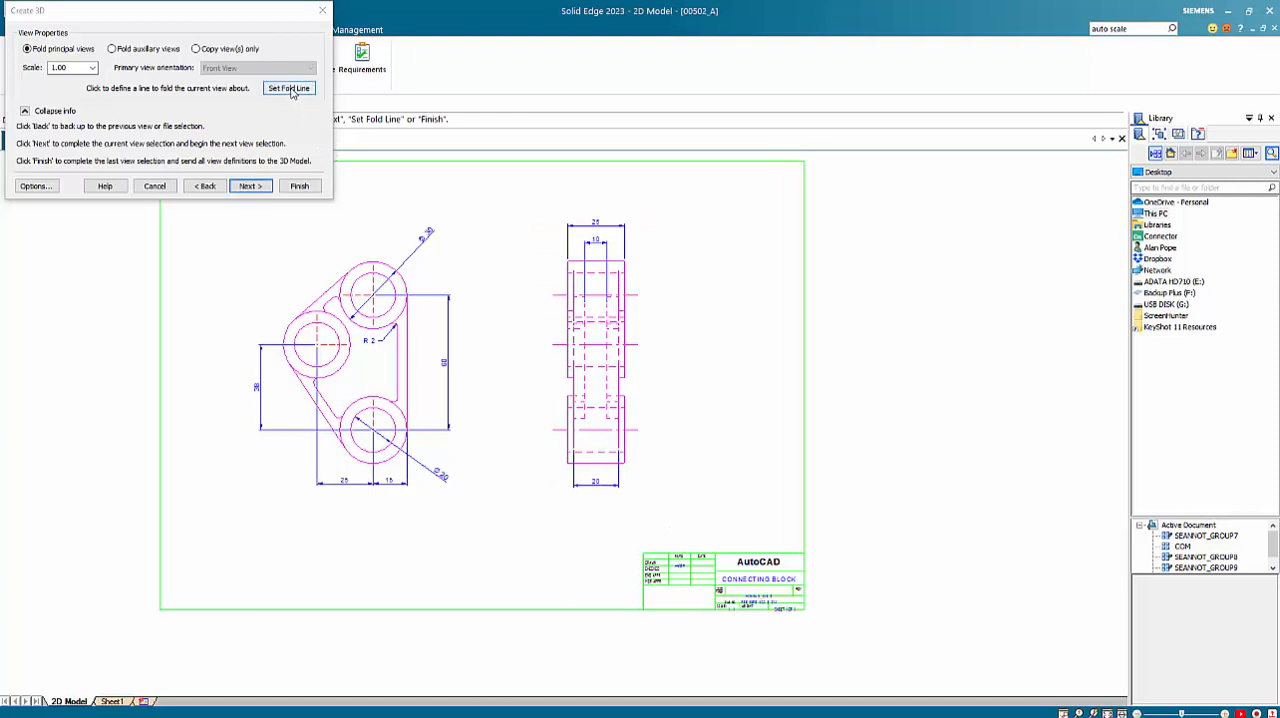
{"action": "left_click", "coordinate": [288, 88]}
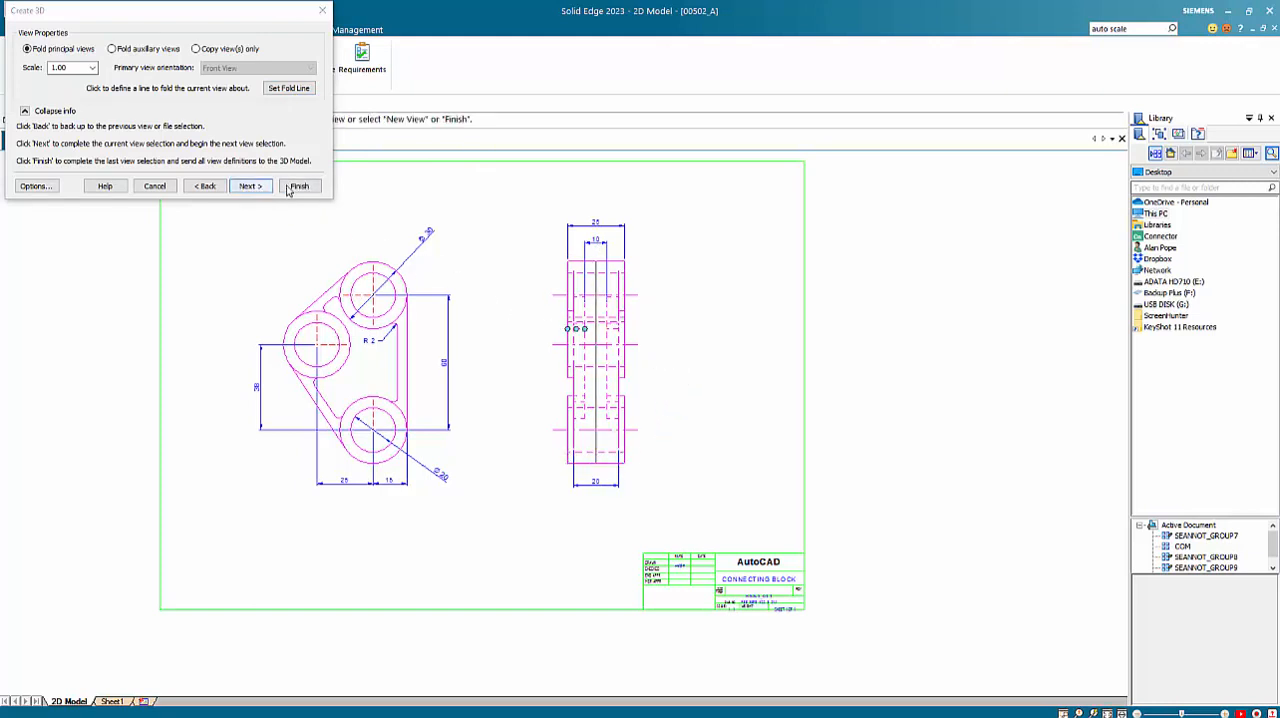
{"action": "left_click", "coordinate": [300, 186]}
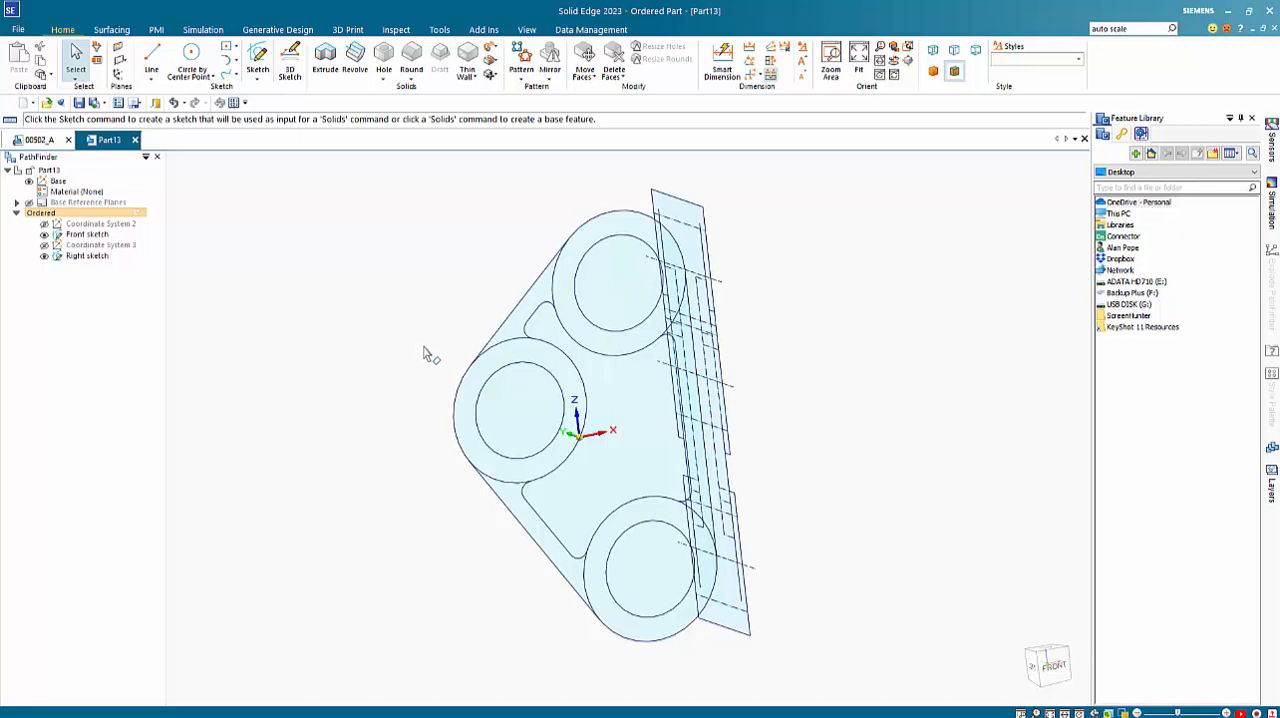
Step: Extrude the three ring regions of the Front sketch, taking the depth from the side-view vertex
{"action": "left_click", "coordinate": [88, 232]}
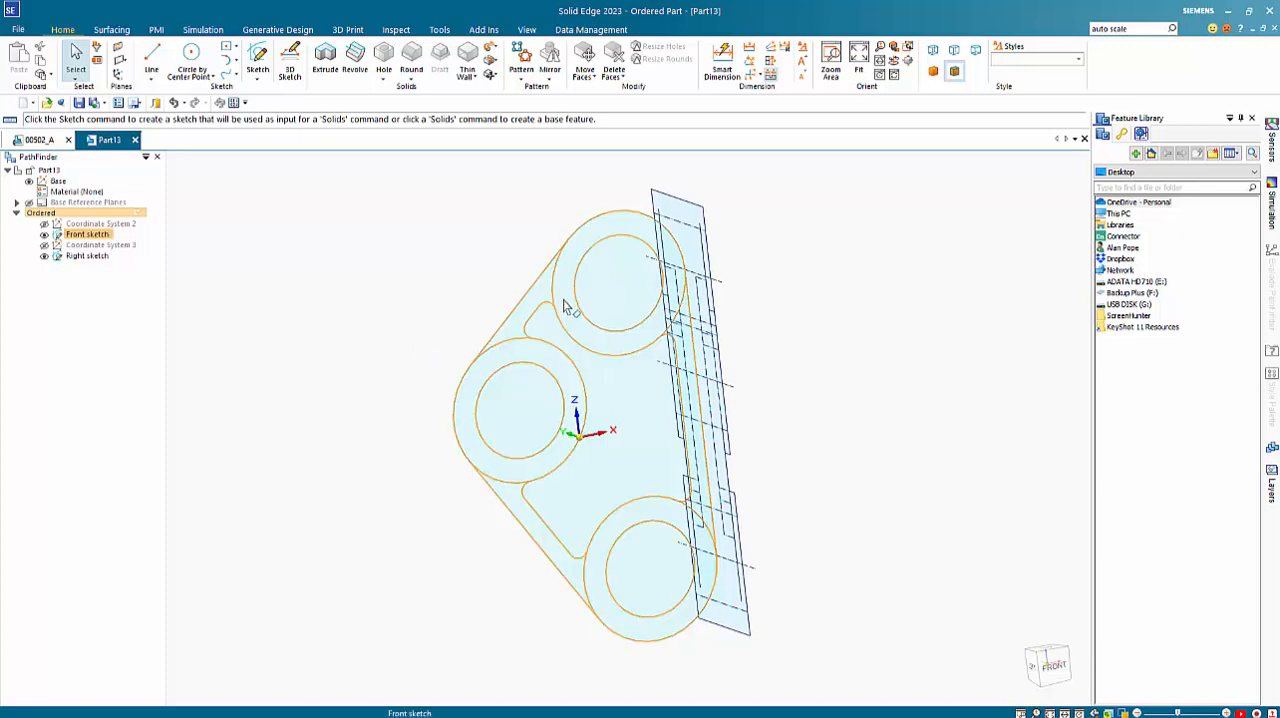
{"action": "left_click", "coordinate": [516, 416]}
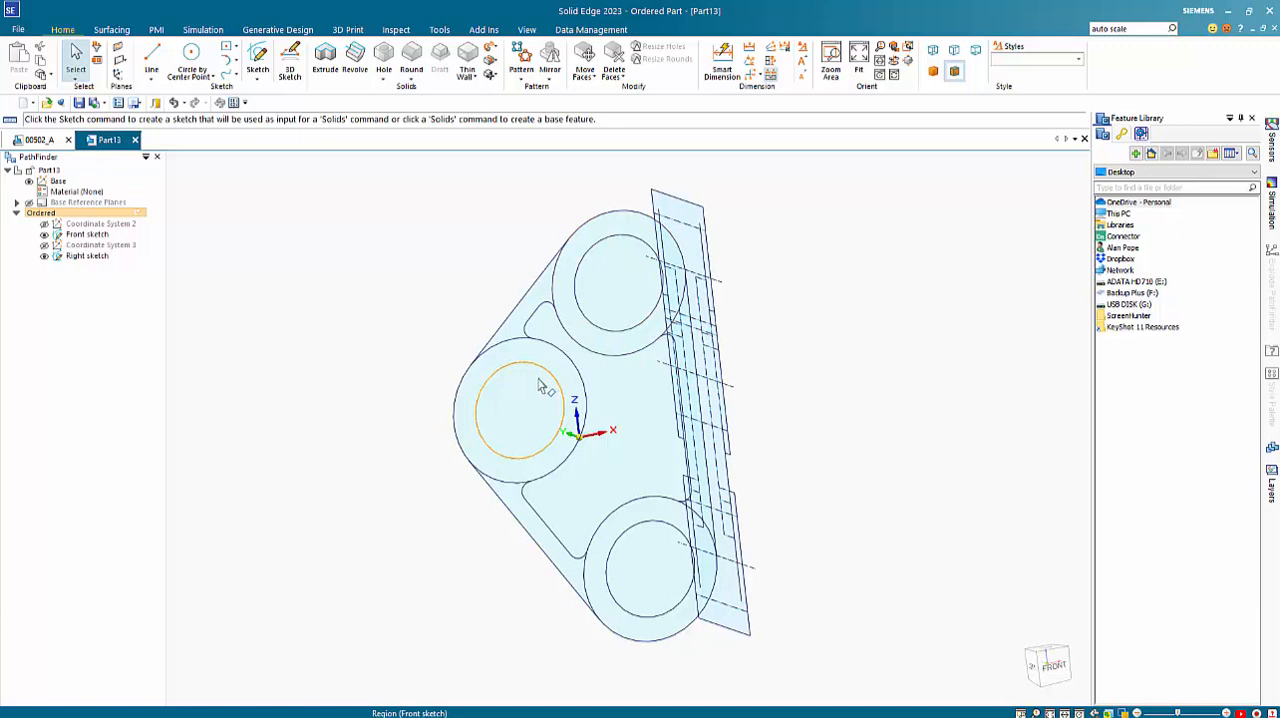
{"action": "mouse_move", "coordinate": [532, 360]}
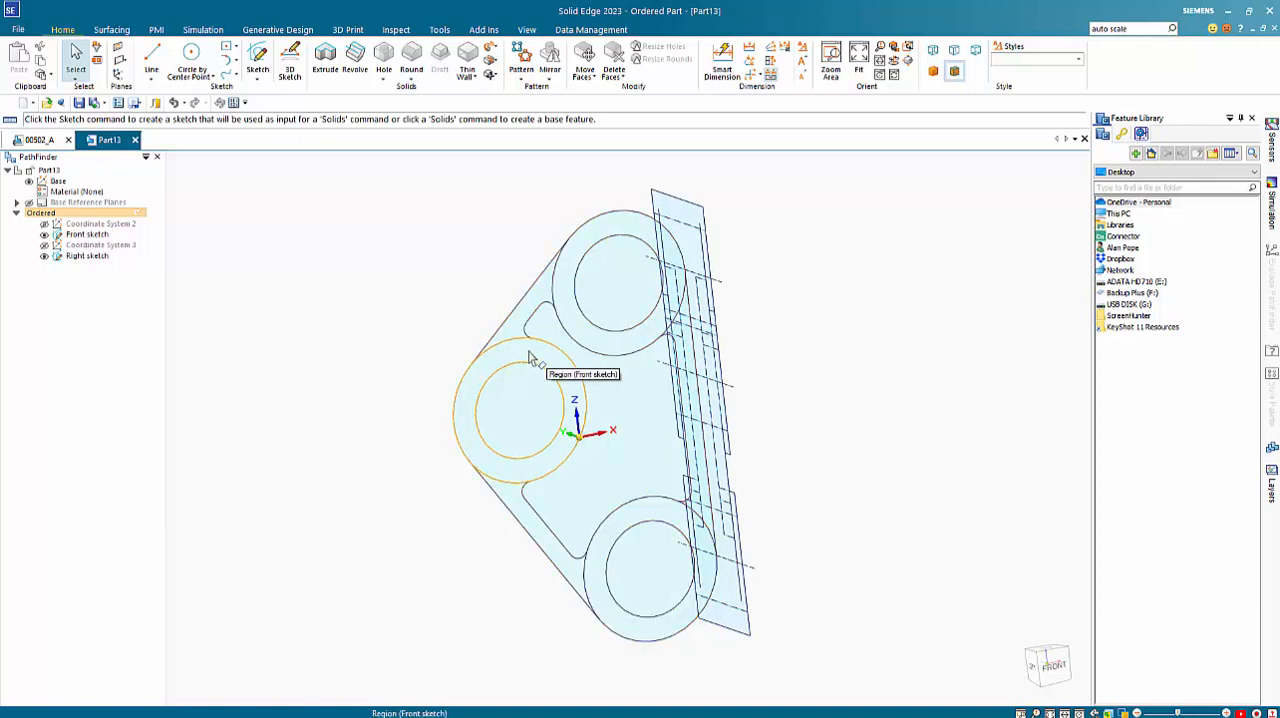
{"action": "left_click", "coordinate": [518, 414]}
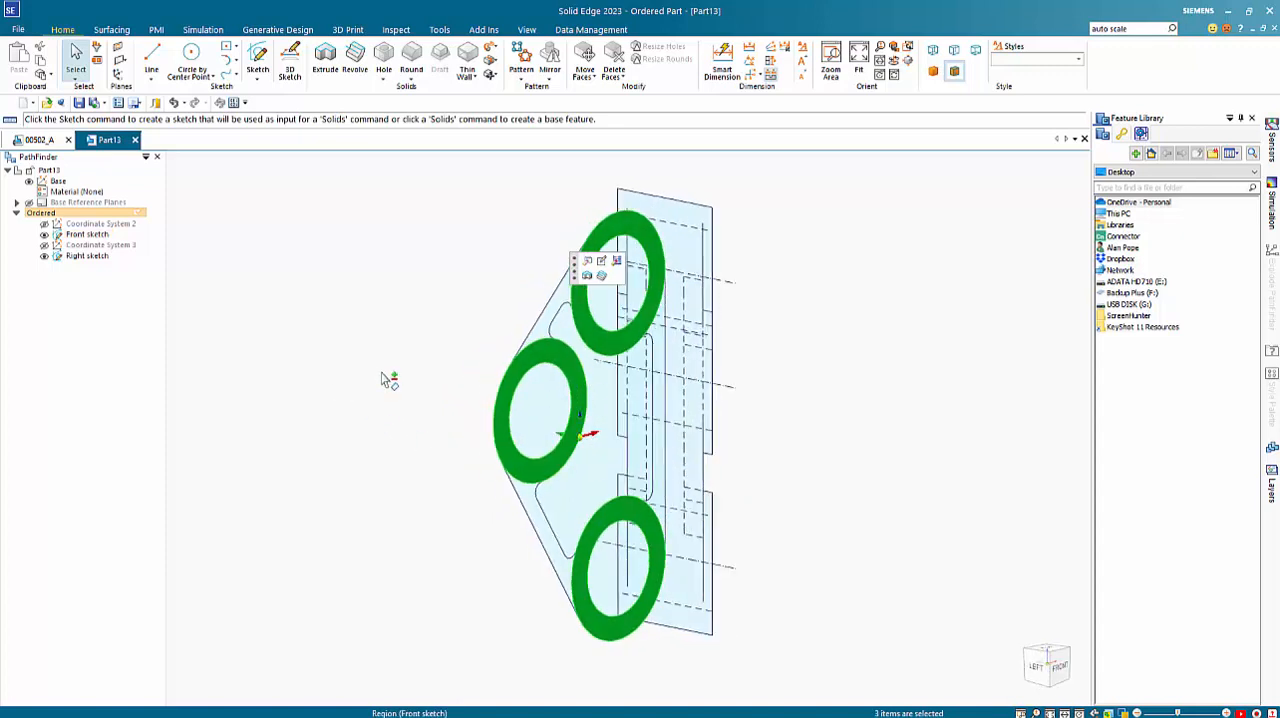
{"action": "left_click", "coordinate": [324, 56]}
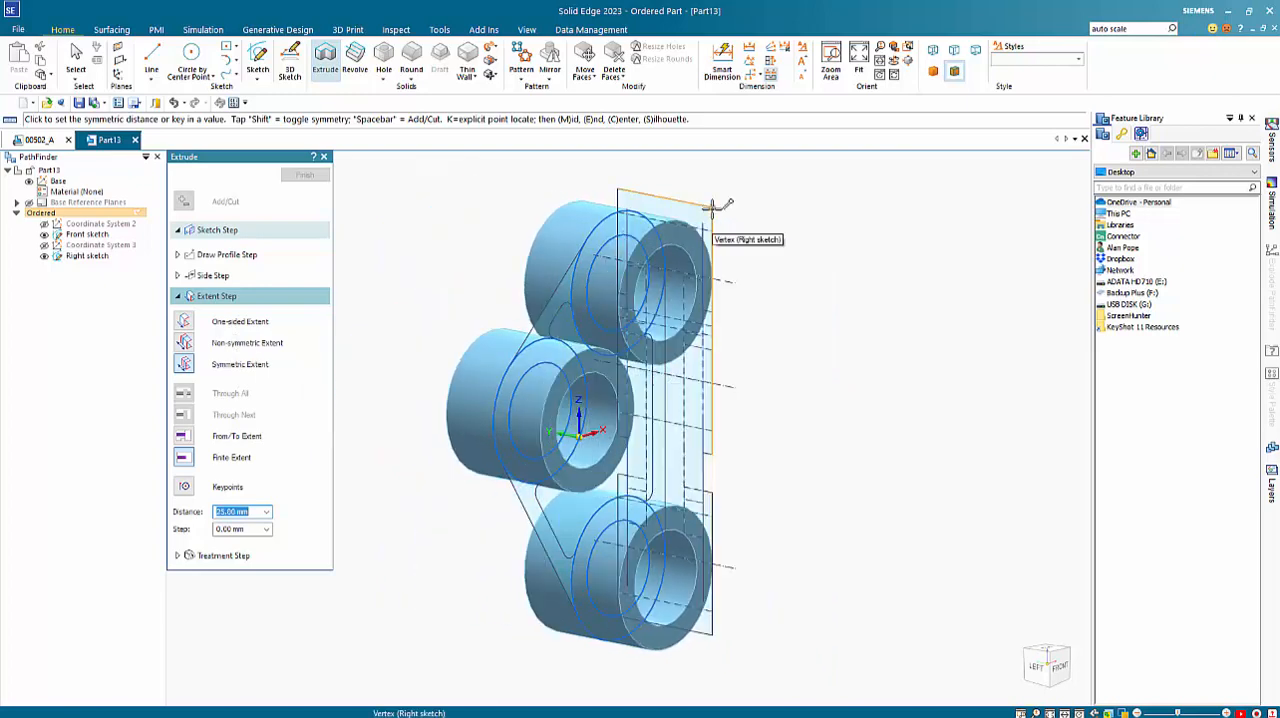
{"action": "left_click", "coordinate": [304, 174]}
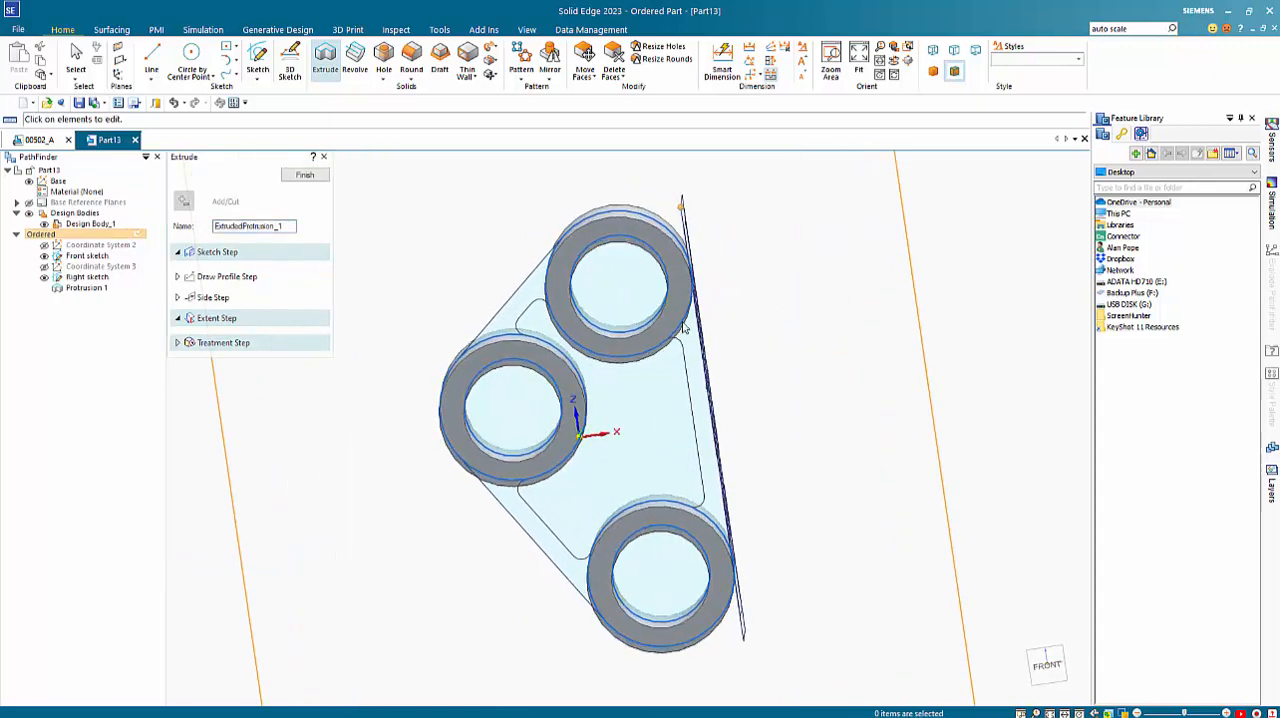
Step: Finish the ring bosses, then extrude the connecting web region as Protrusion 2
{"action": "left_click", "coordinate": [304, 176]}
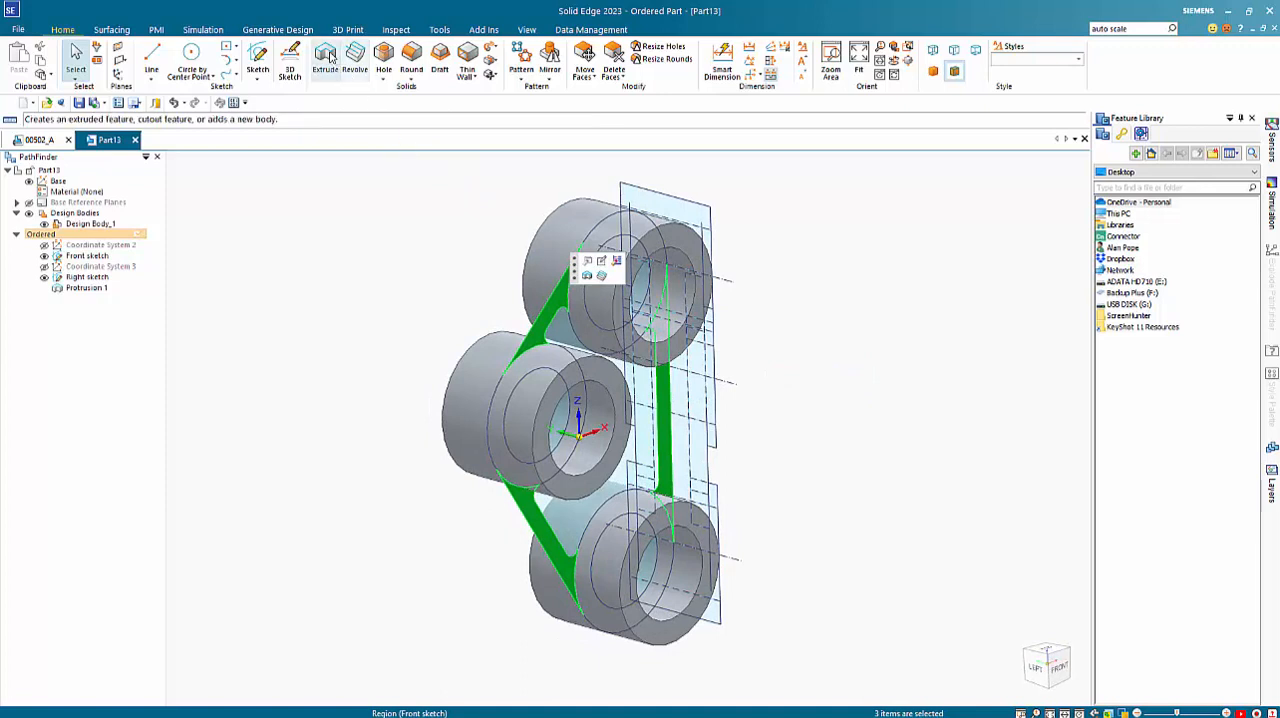
{"action": "left_click", "coordinate": [324, 56]}
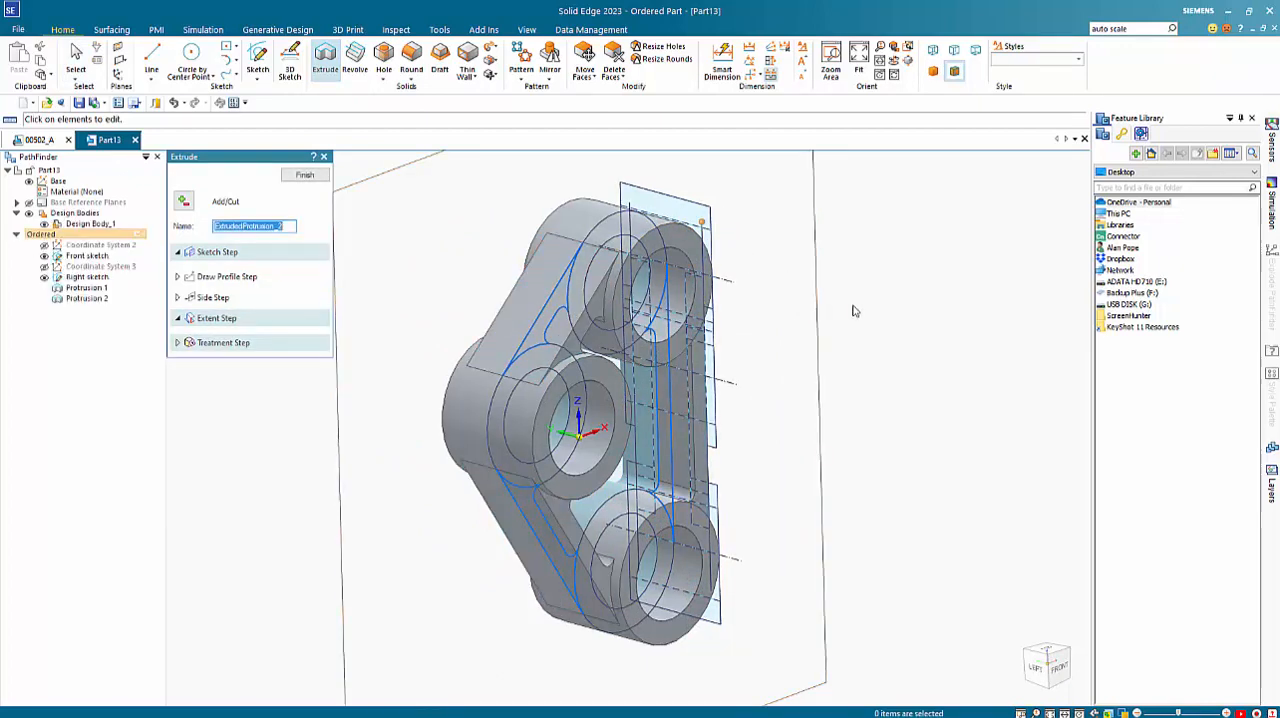
{"action": "left_click", "coordinate": [304, 174]}
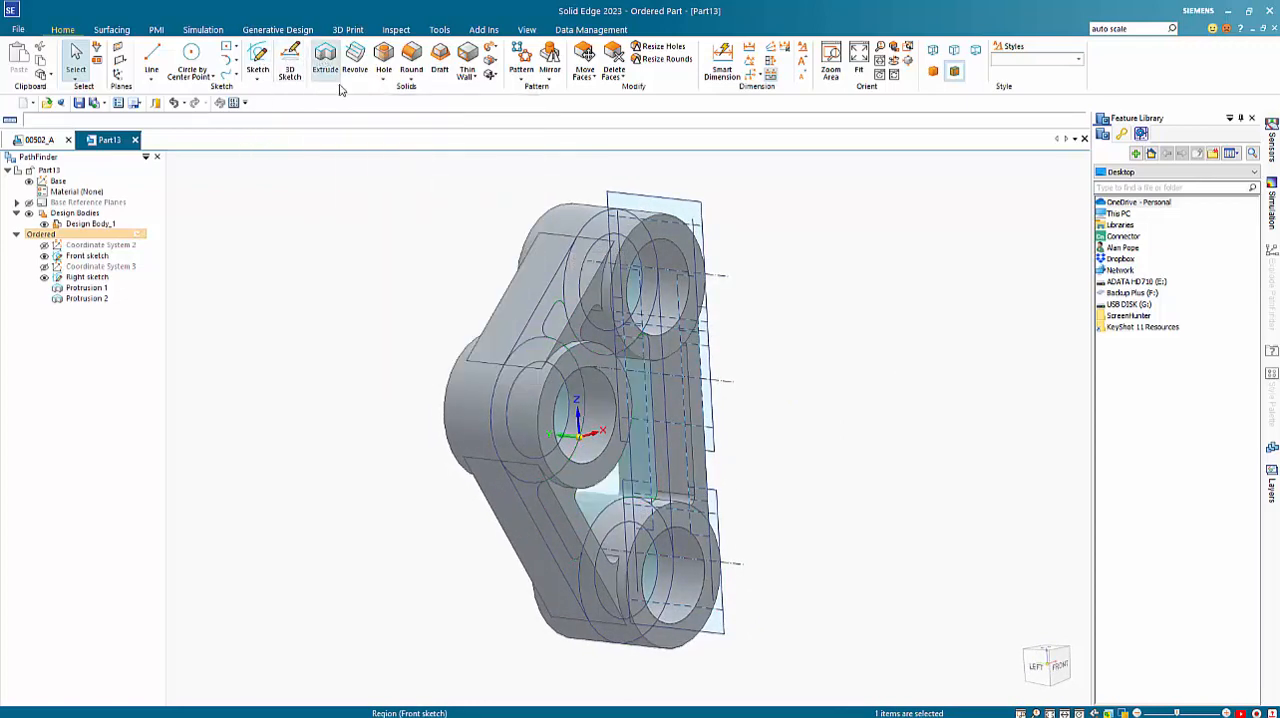
Step: Extrude the selected sketch region as Protrusion 3, the raised block joining the bosses
{"action": "left_click", "coordinate": [324, 60]}
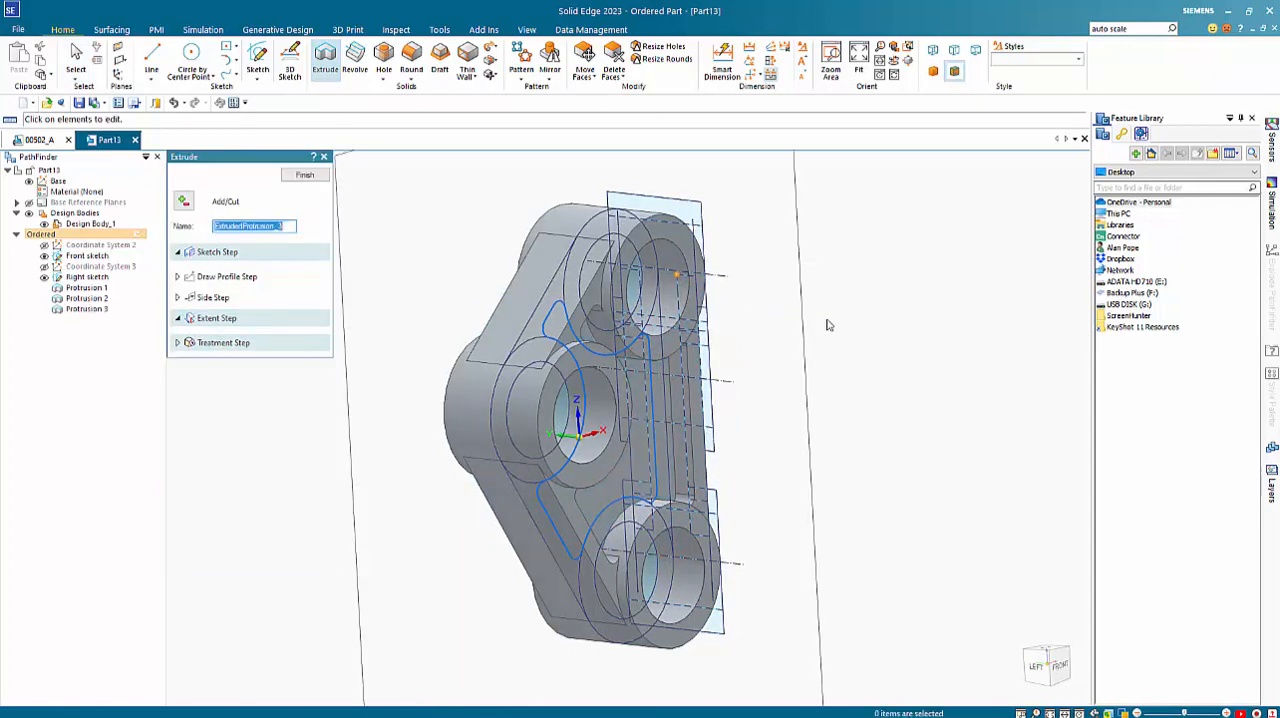
{"action": "left_click", "coordinate": [304, 174]}
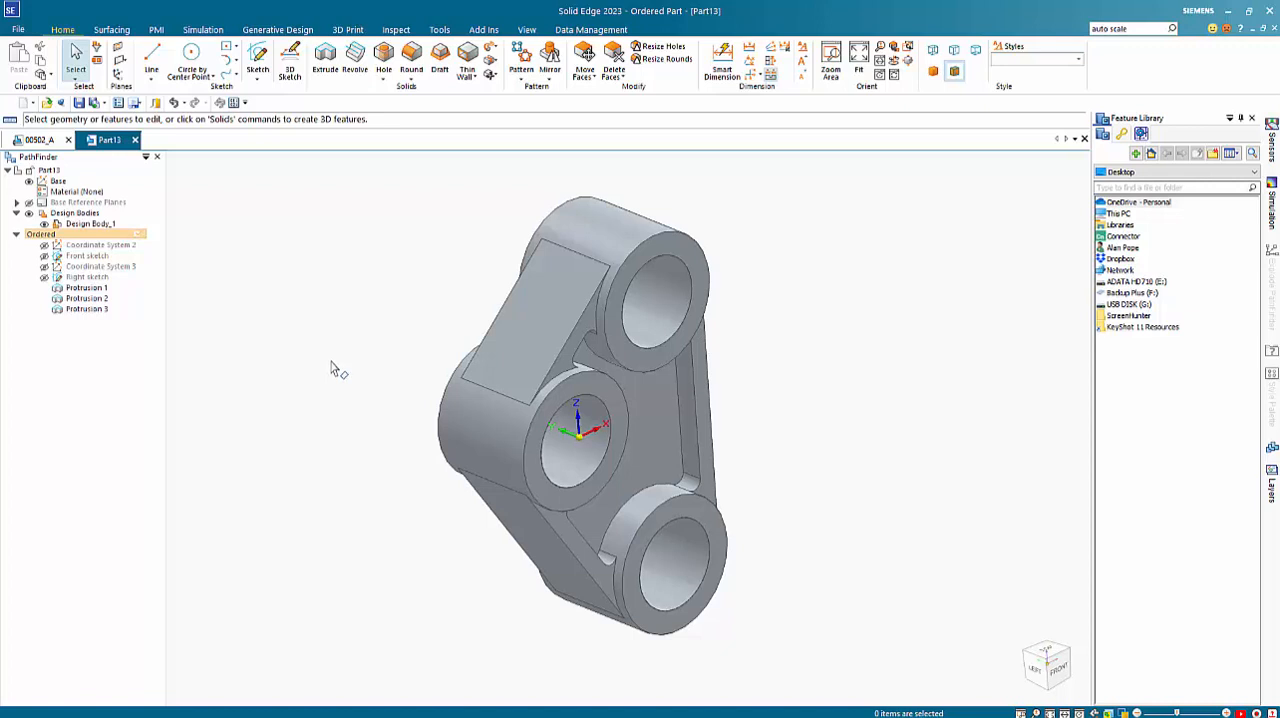
{"action": "mouse_move", "coordinate": [84, 290]}
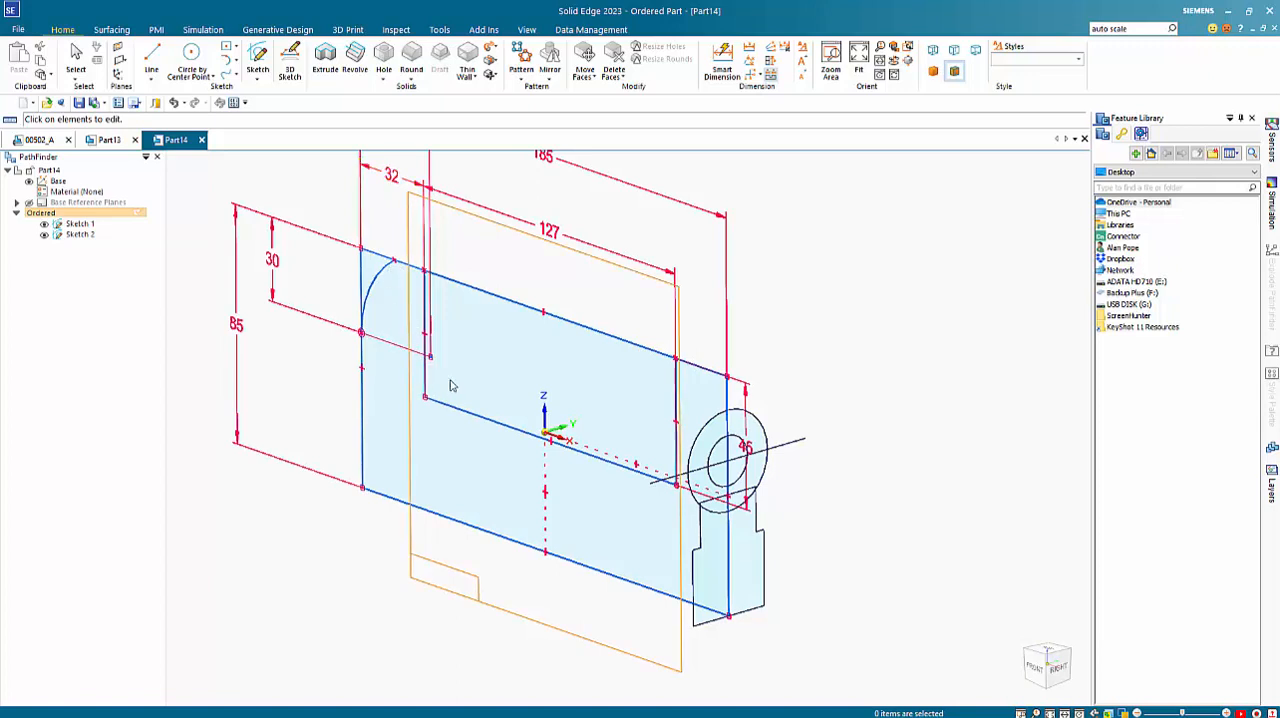
{"action": "mouse_move", "coordinate": [416, 430]}
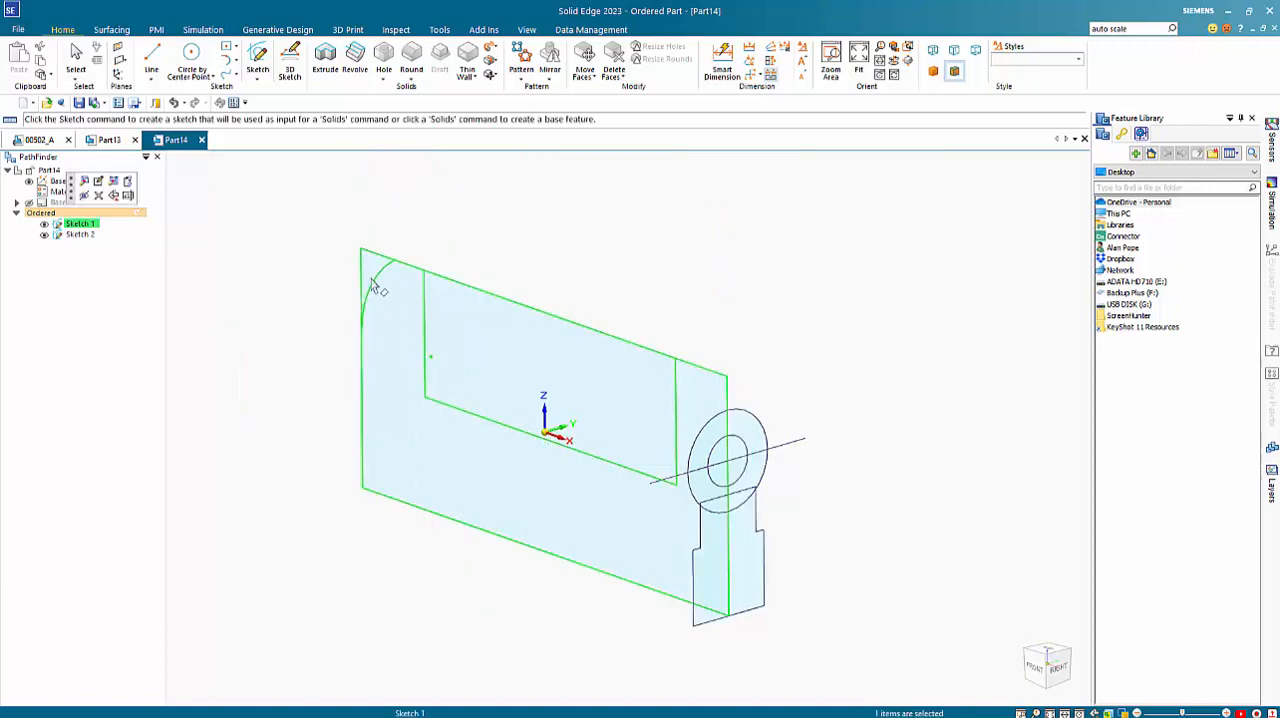
{"action": "mouse_move", "coordinate": [400, 308]}
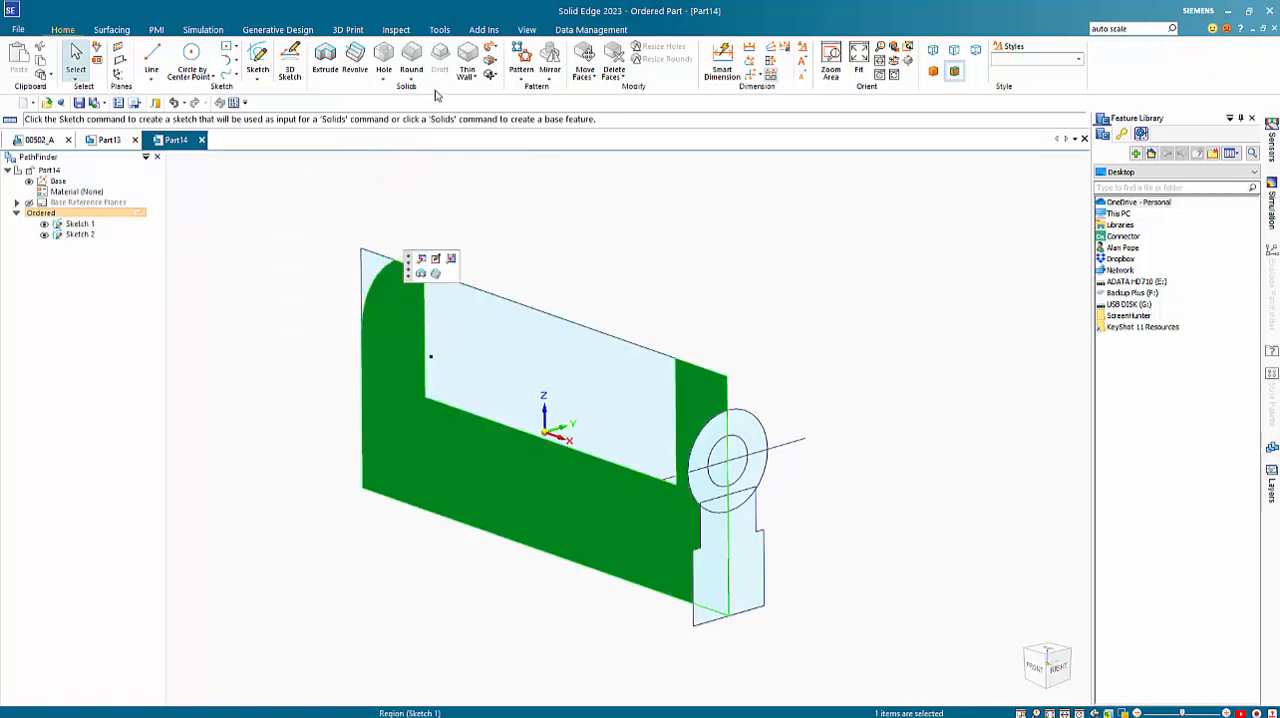
Step: Extrude the U-shaped region of Part14 with Symmetric Extent as Protrusion 1
{"action": "left_click", "coordinate": [324, 56]}
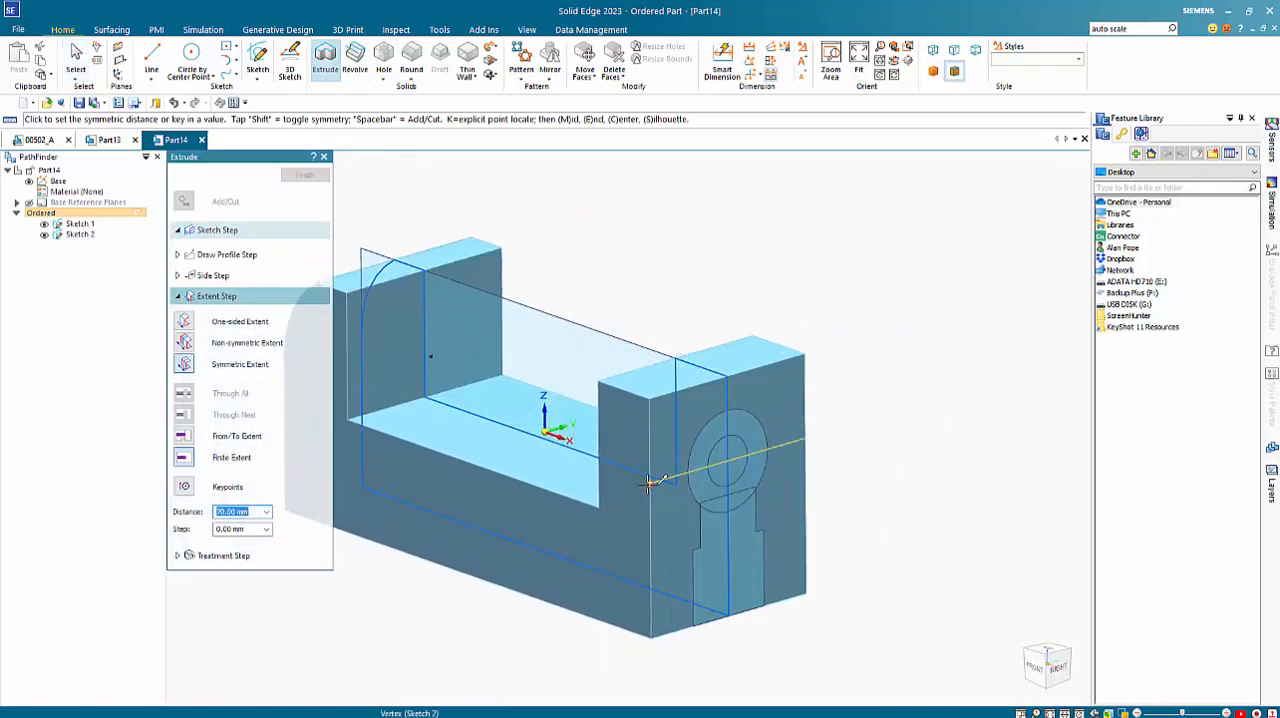
{"action": "left_click", "coordinate": [304, 176]}
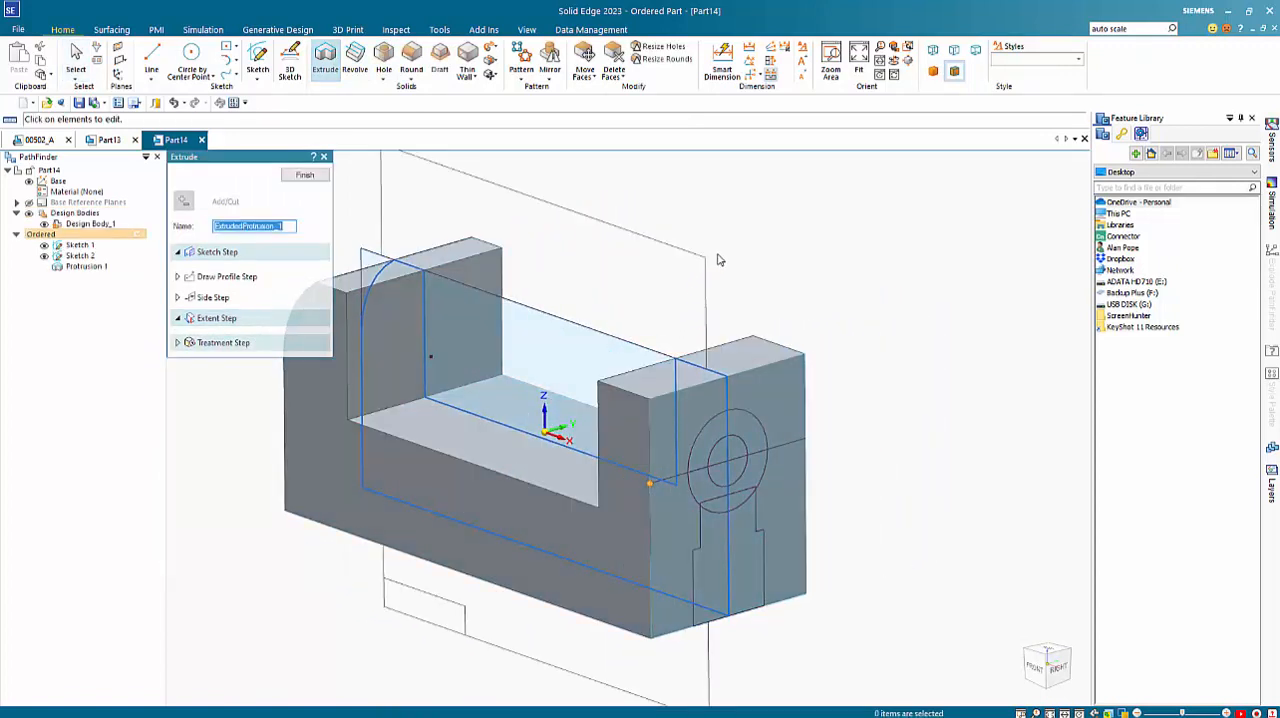
{"action": "left_click", "coordinate": [304, 174]}
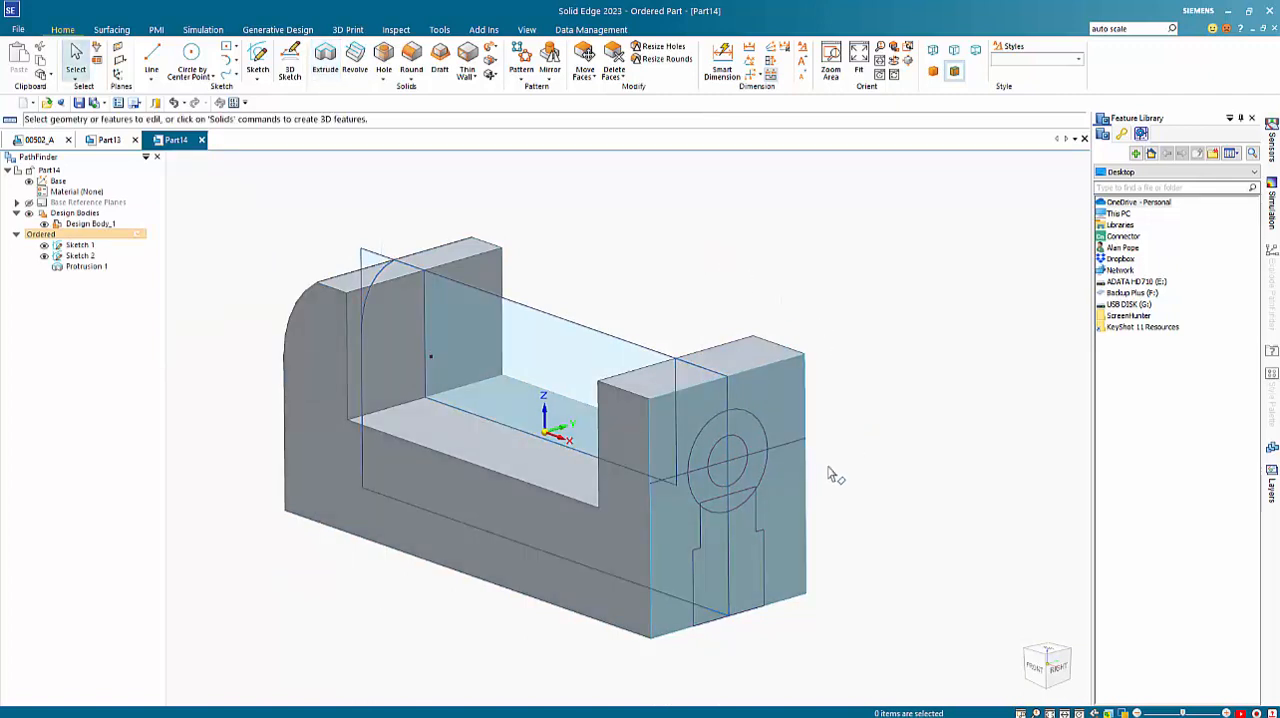
Step: Cut Sketch 2 regions through the end block to form Cutout 1 and Cutout 2
{"action": "left_click", "coordinate": [80, 256]}
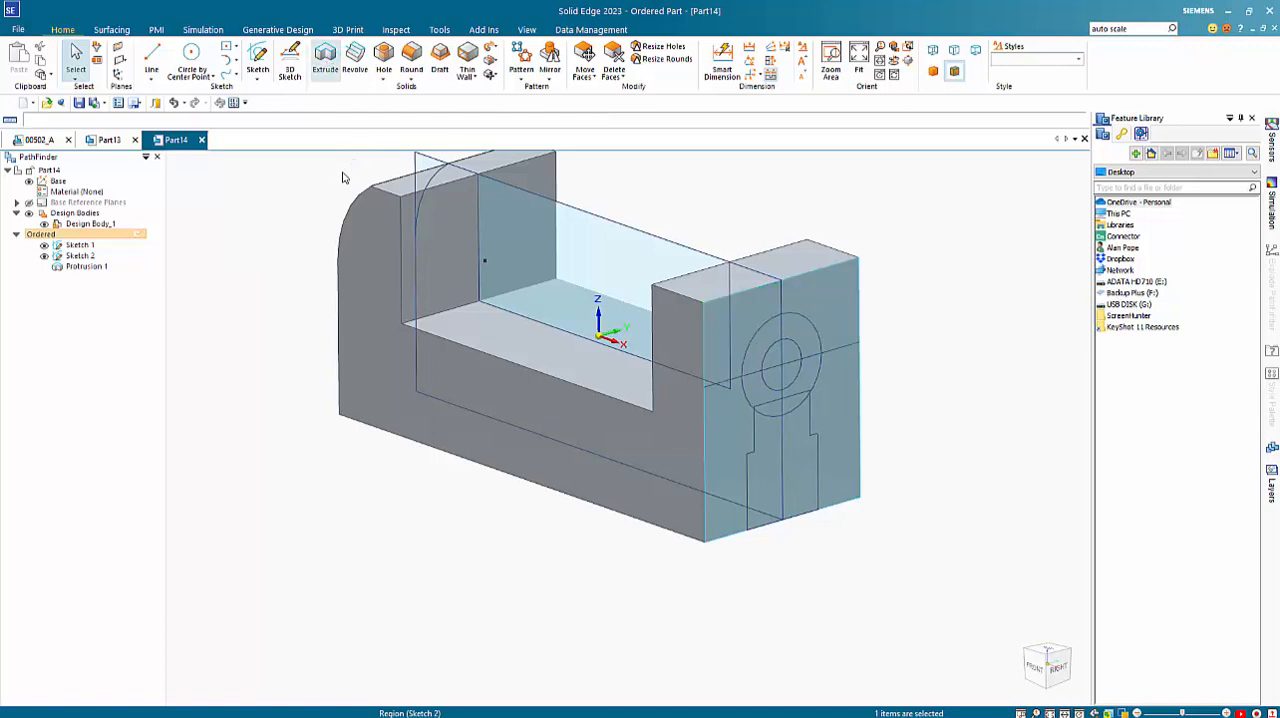
{"action": "left_click", "coordinate": [324, 56]}
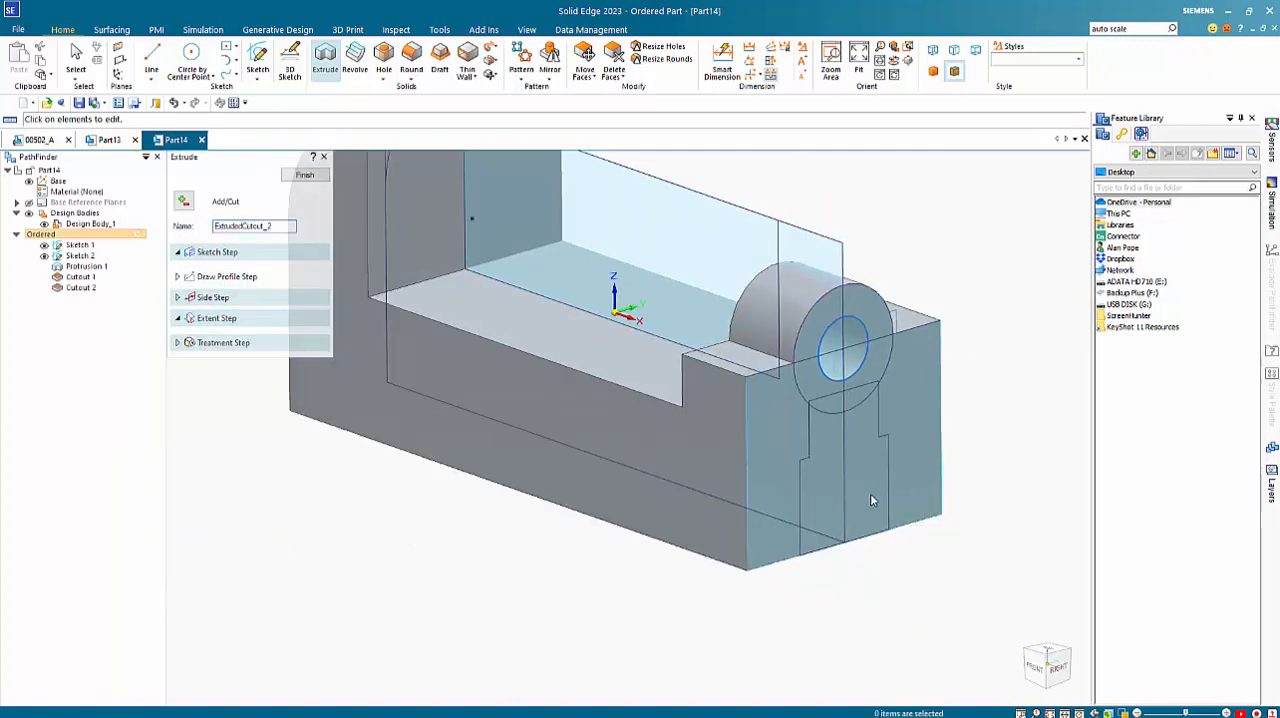
{"action": "left_click", "coordinate": [216, 252]}
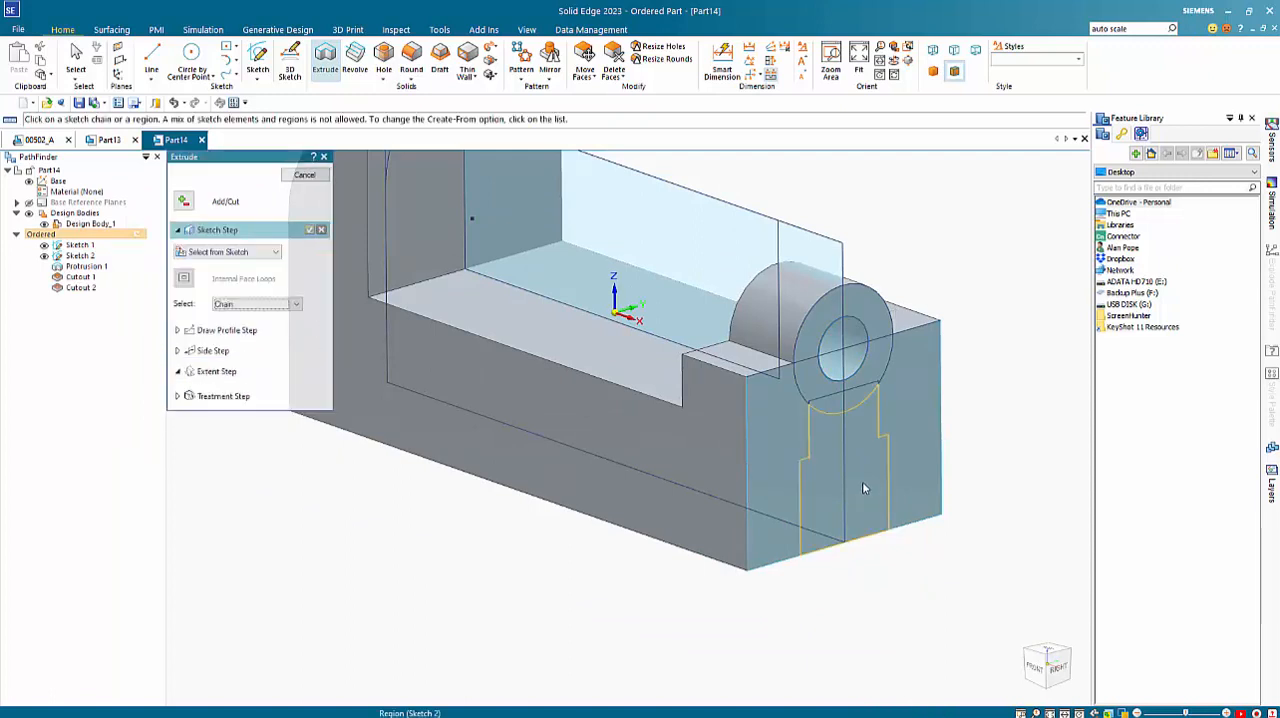
{"action": "left_click", "coordinate": [840, 490]}
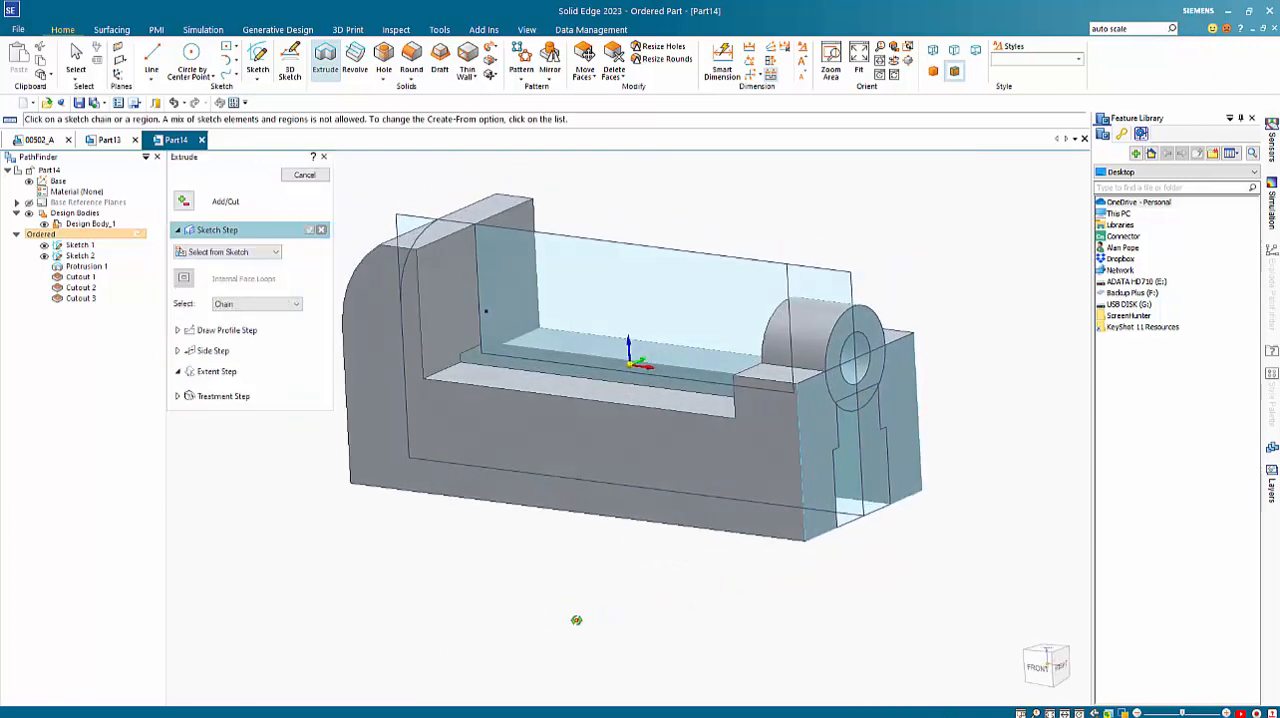
{"action": "left_click", "coordinate": [304, 174]}
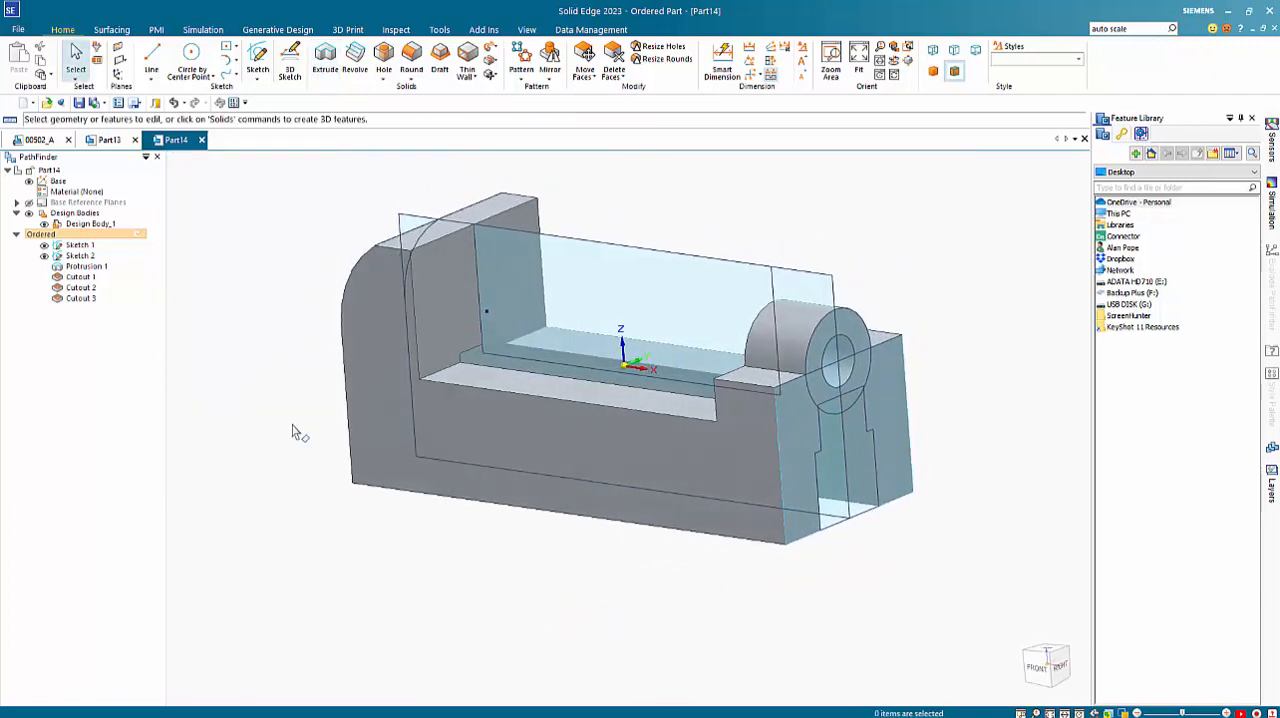
Step: Show Sketch 2's dimensions and begin editing its 32 mm width dimension
{"action": "left_click", "coordinate": [80, 256]}
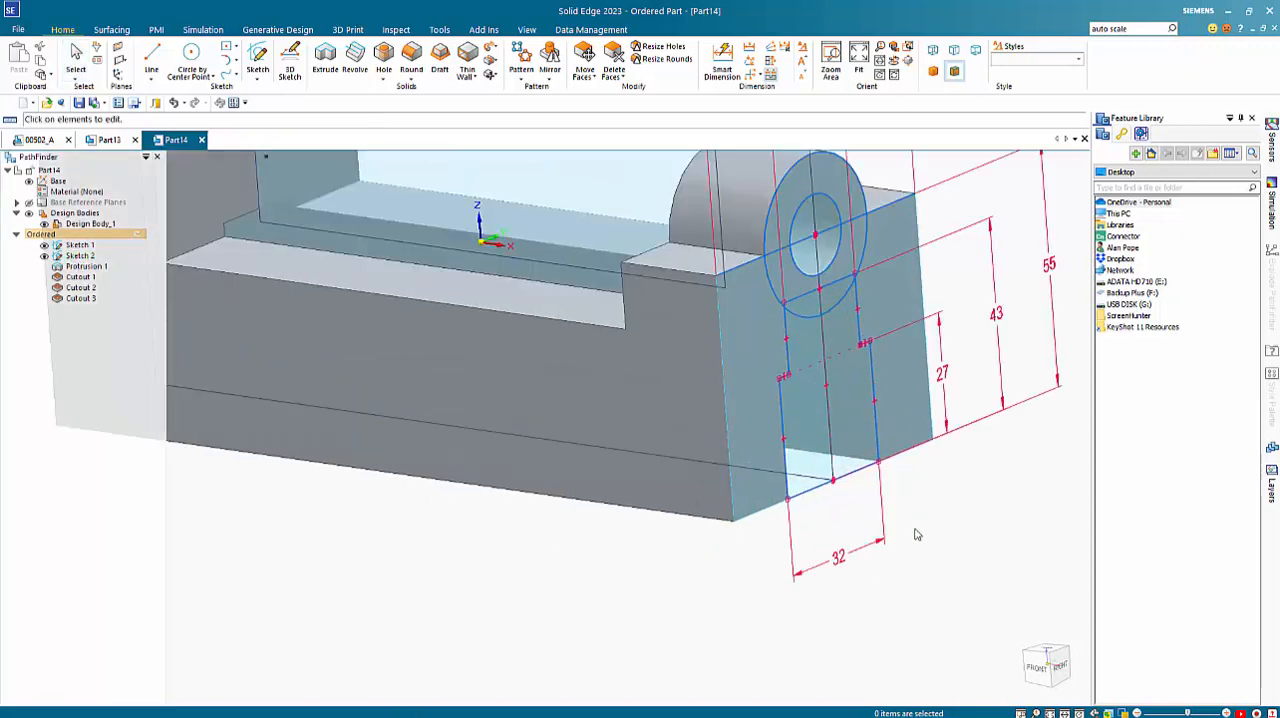
{"action": "left_click_drag", "start_coordinate": [916, 534], "coordinate": [752, 650]}
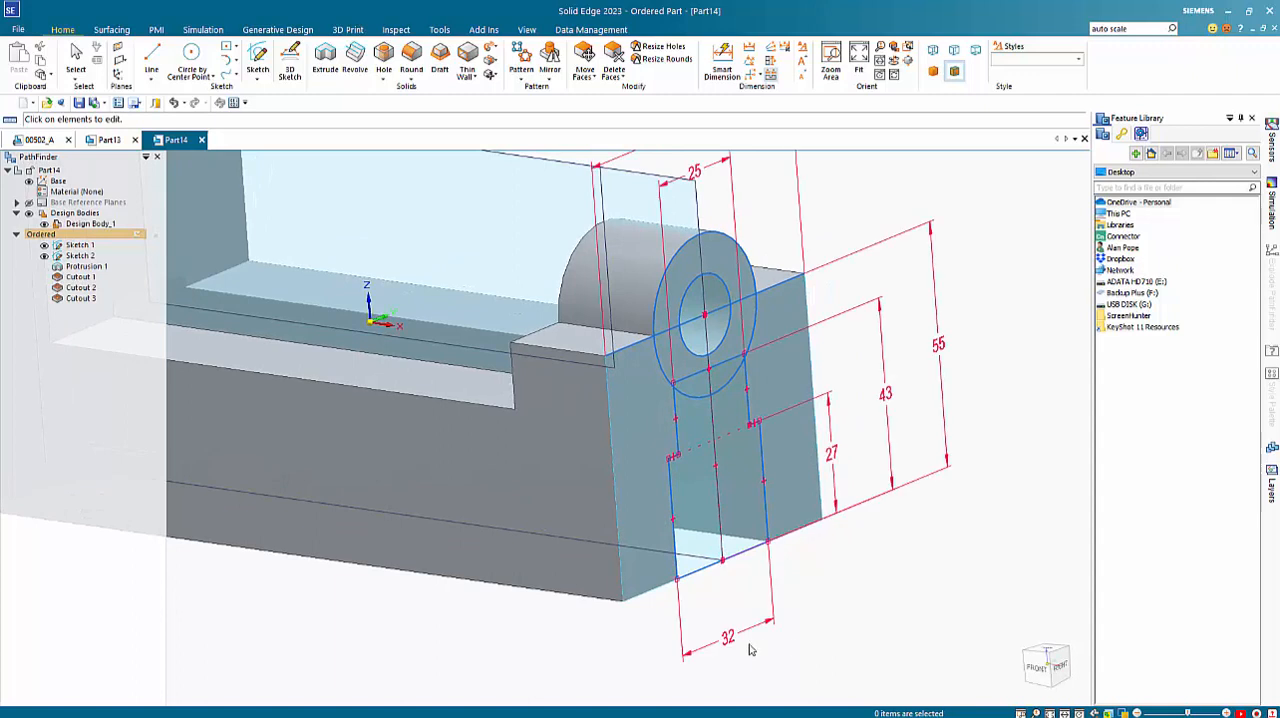
{"action": "double_click", "coordinate": [728, 636]}
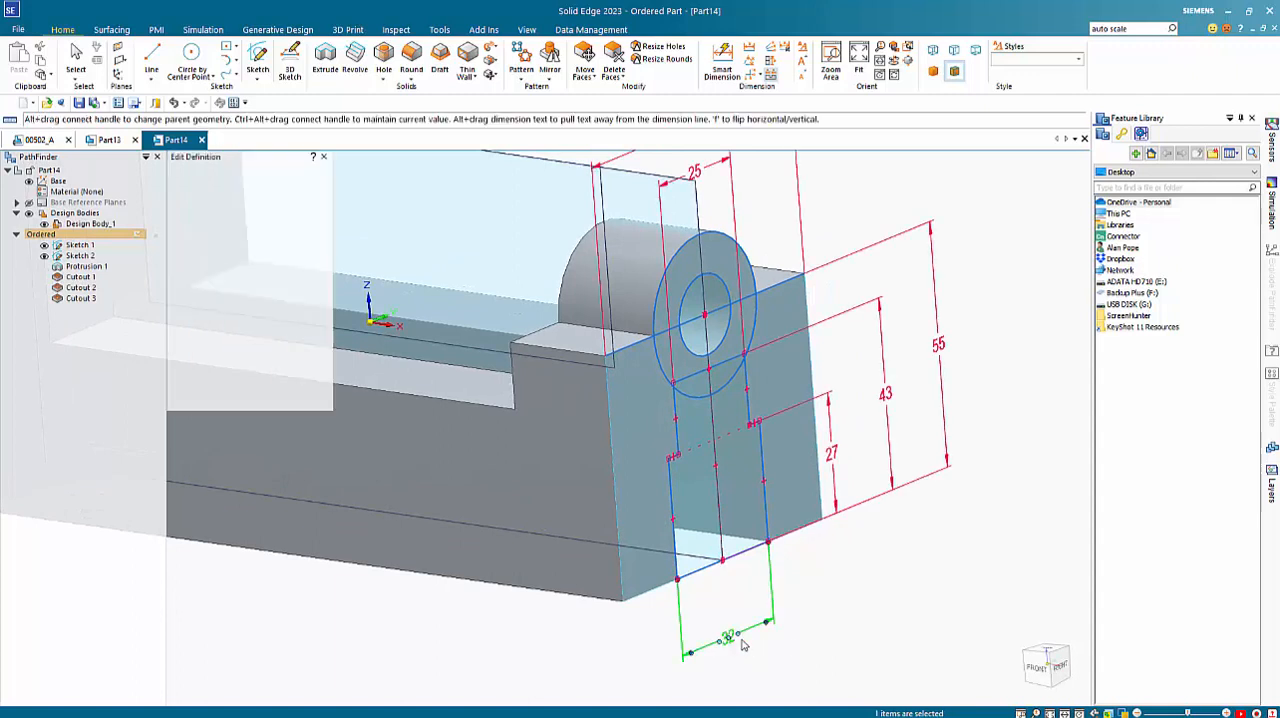